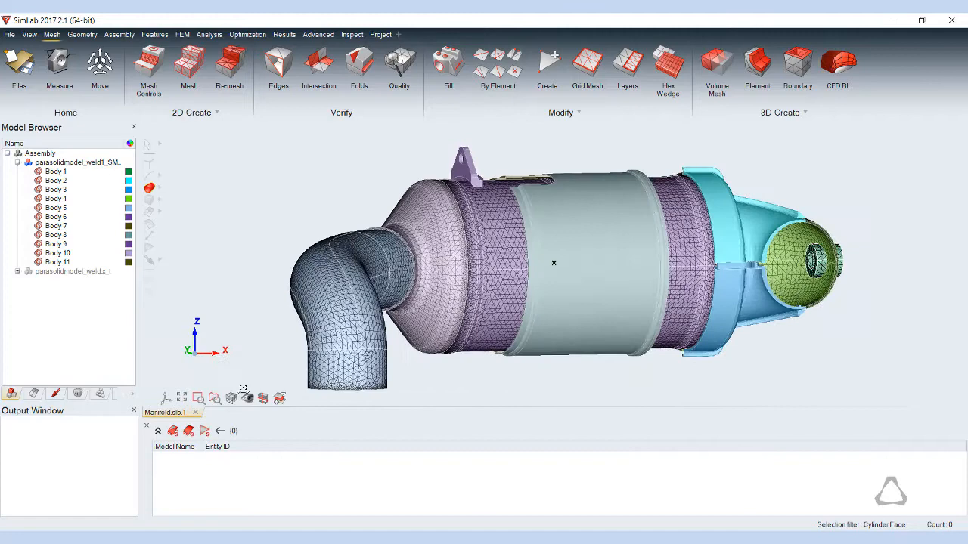
Show the Weld ribbon from the Advanced tools list
click(318, 33)
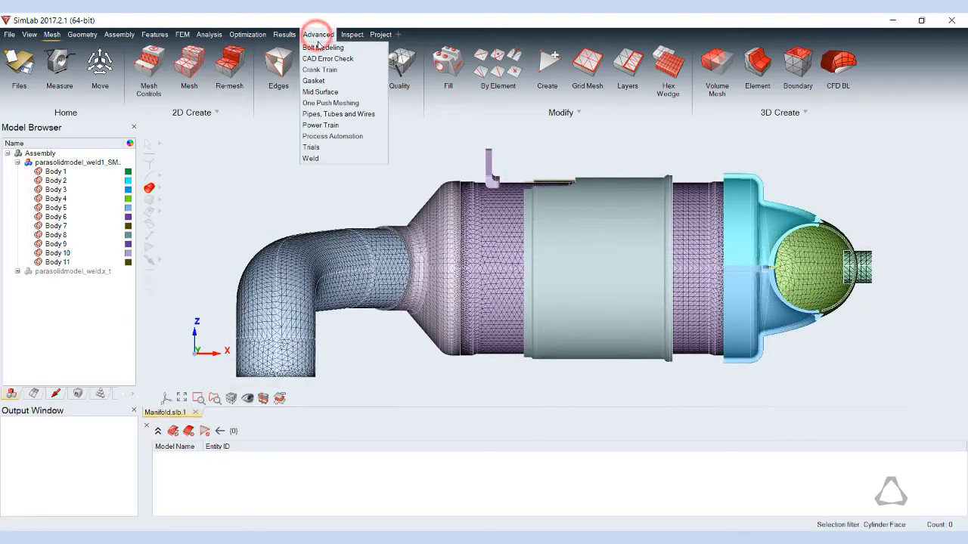
mouse_move(323, 159)
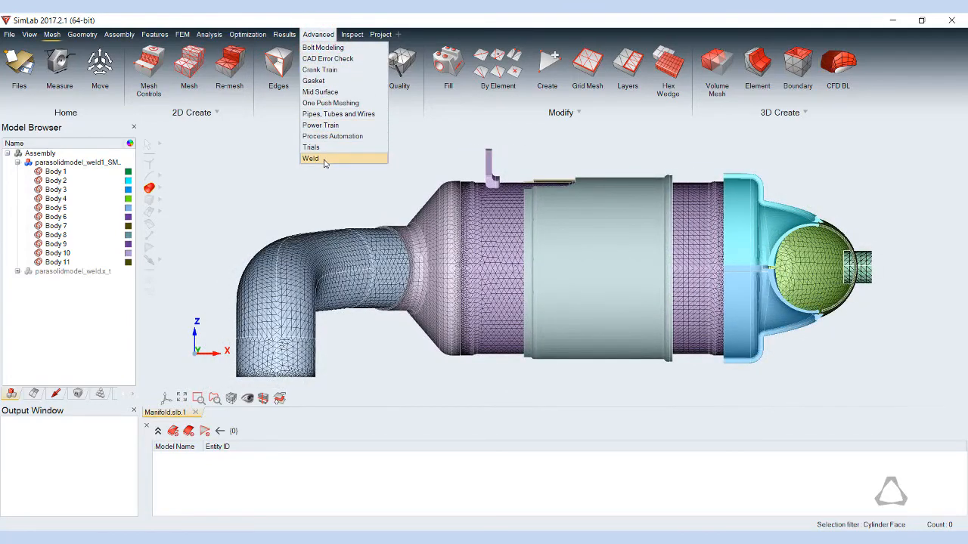
click(311, 159)
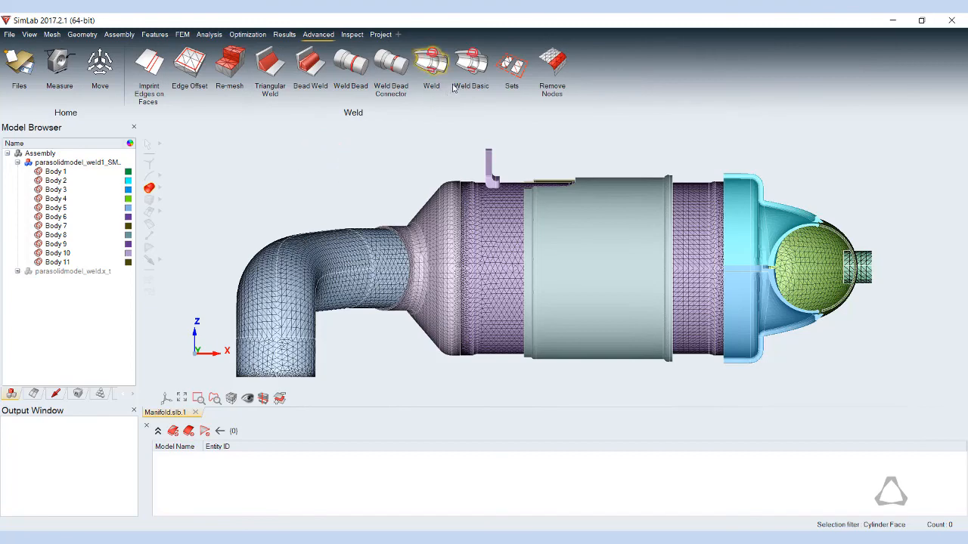
Create a Weld Basic ring from pipe root edges and side faces, then check shared faces (2 found)
click(470, 63)
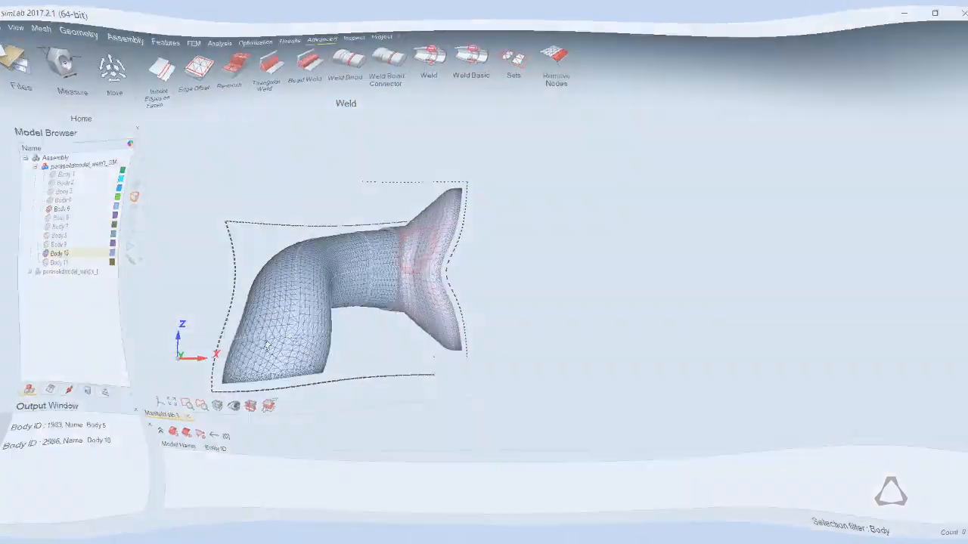
click(470, 62)
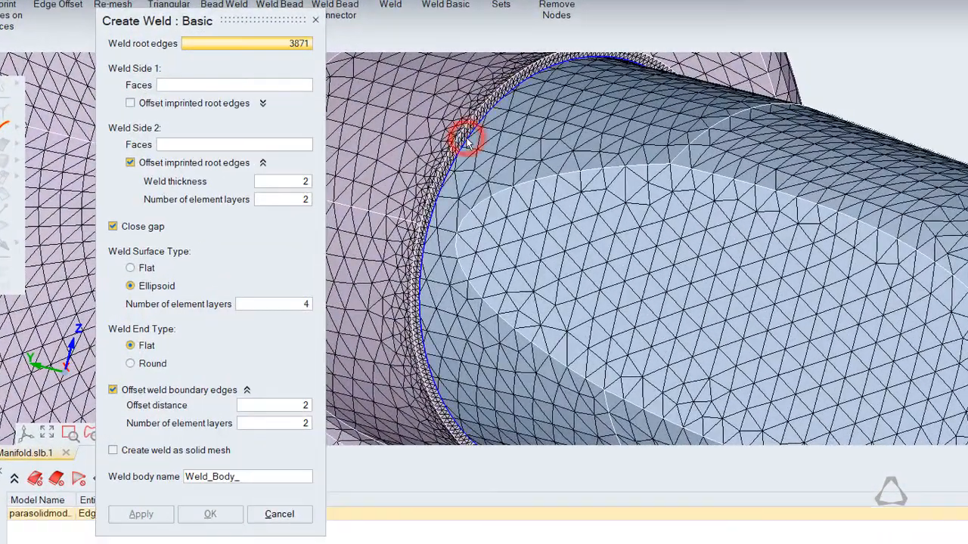
click(453, 154)
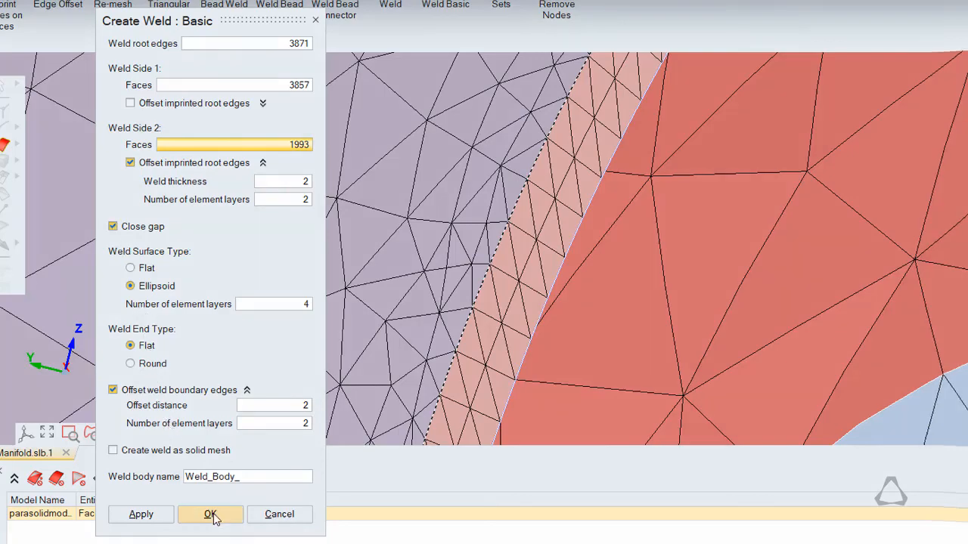
click(210, 514)
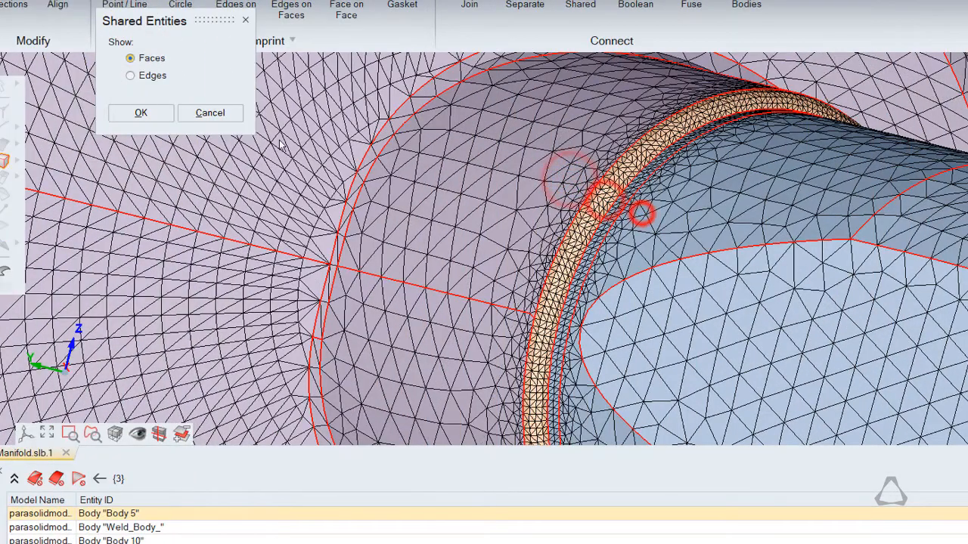
click(140, 112)
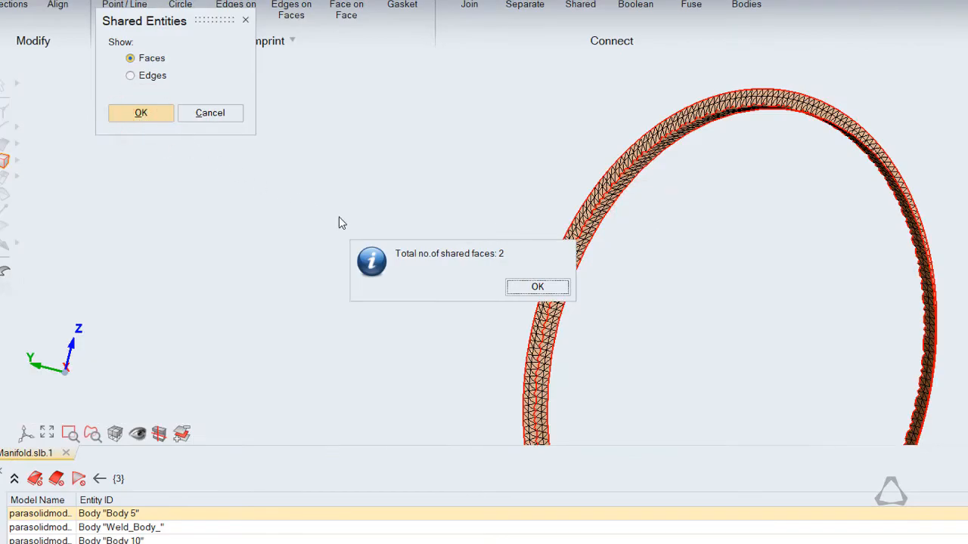
Dismiss the shared-faces count, merge the faces around the boss, and redisplay the full model
click(537, 287)
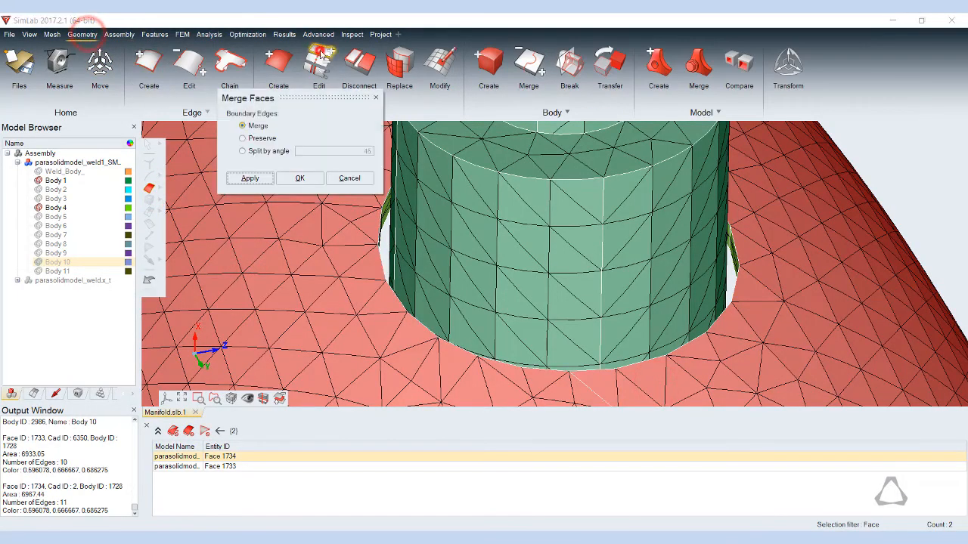
click(318, 33)
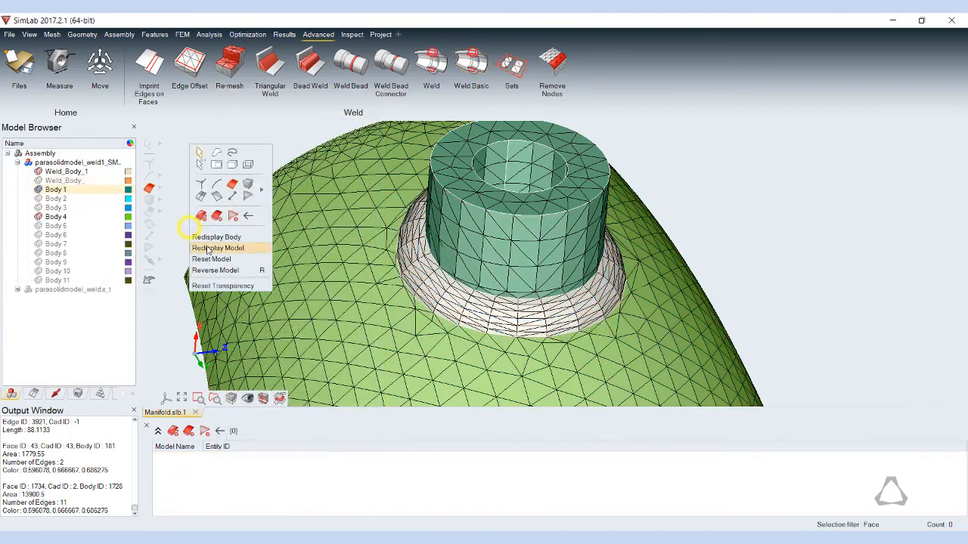
click(217, 248)
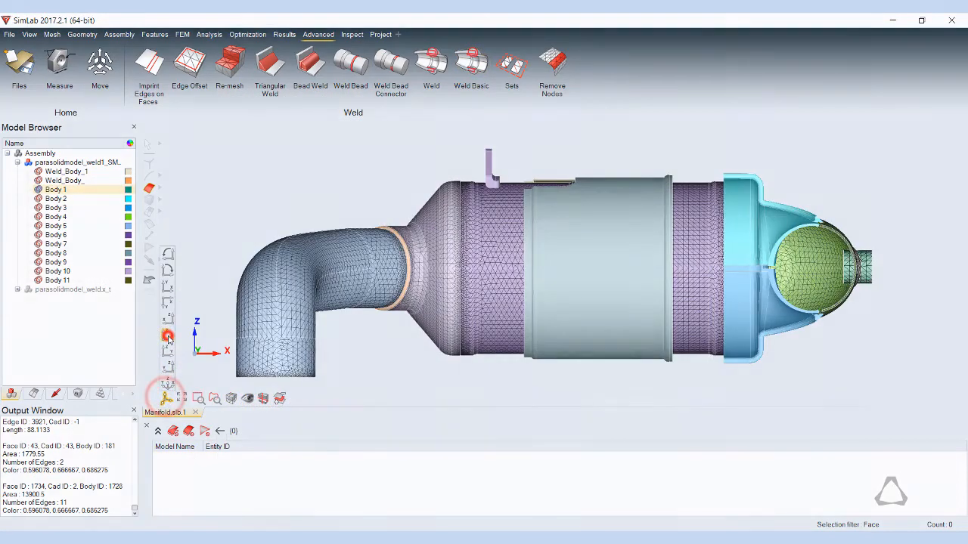
Break the pink shell face between two picked nodes and start the next split
click(81, 33)
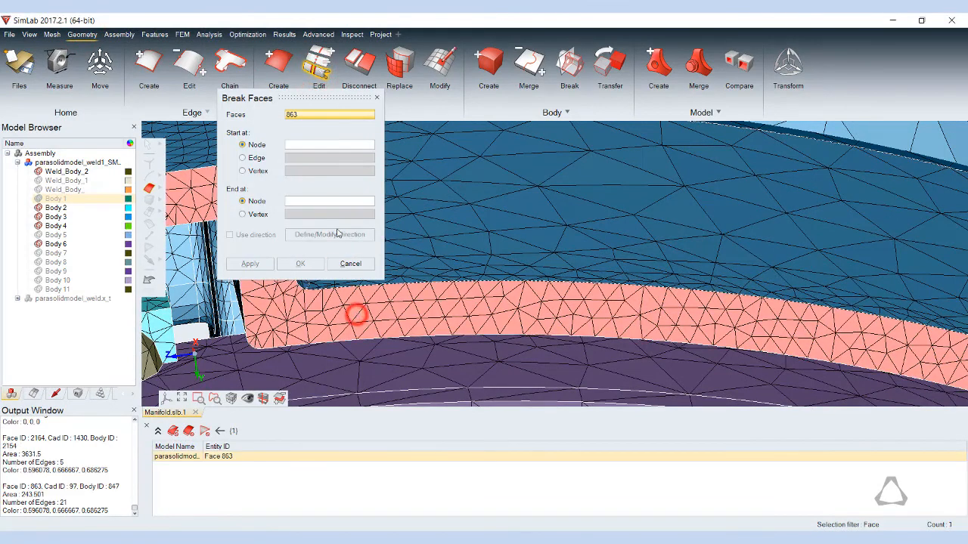
click(303, 291)
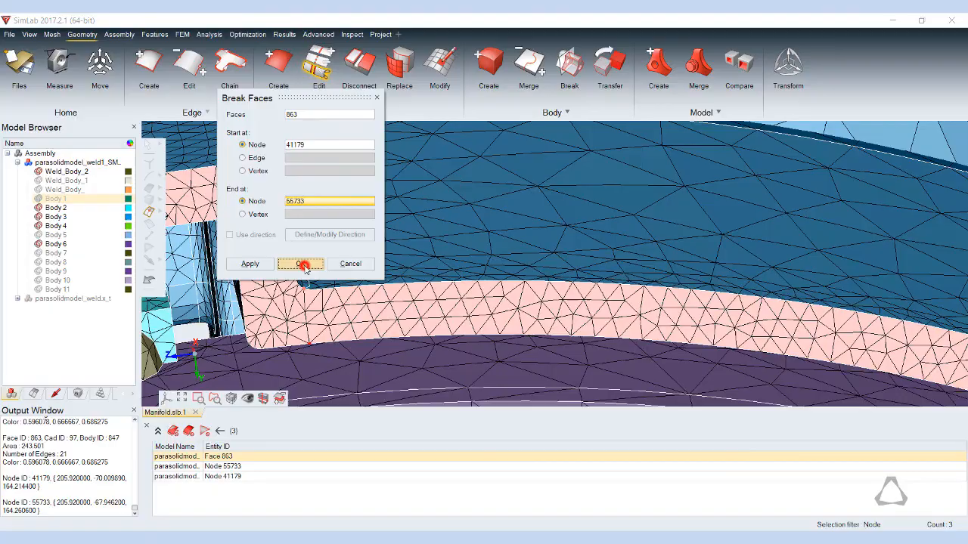
click(299, 263)
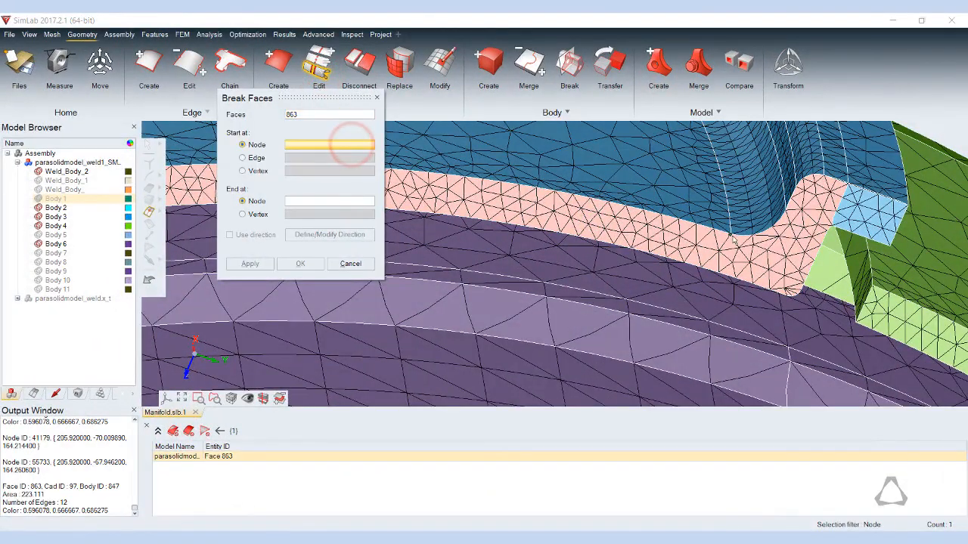
click(719, 272)
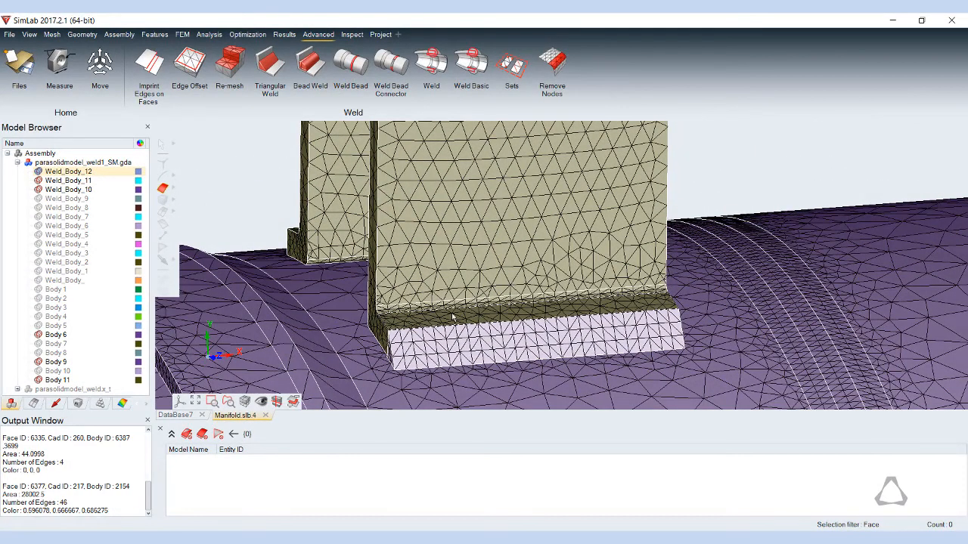
With edge selection active, build a node weld set from the bracket plate weld's root edges
click(511, 63)
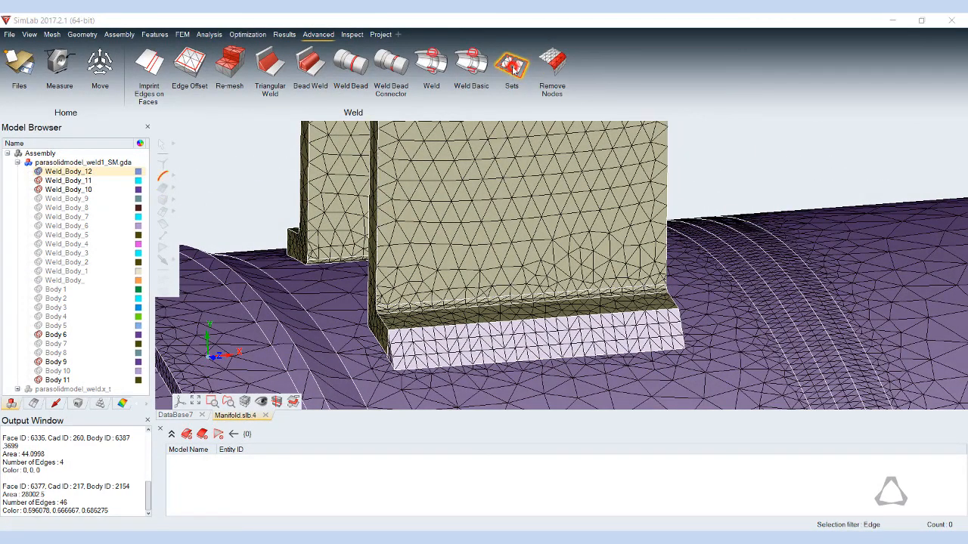
click(511, 63)
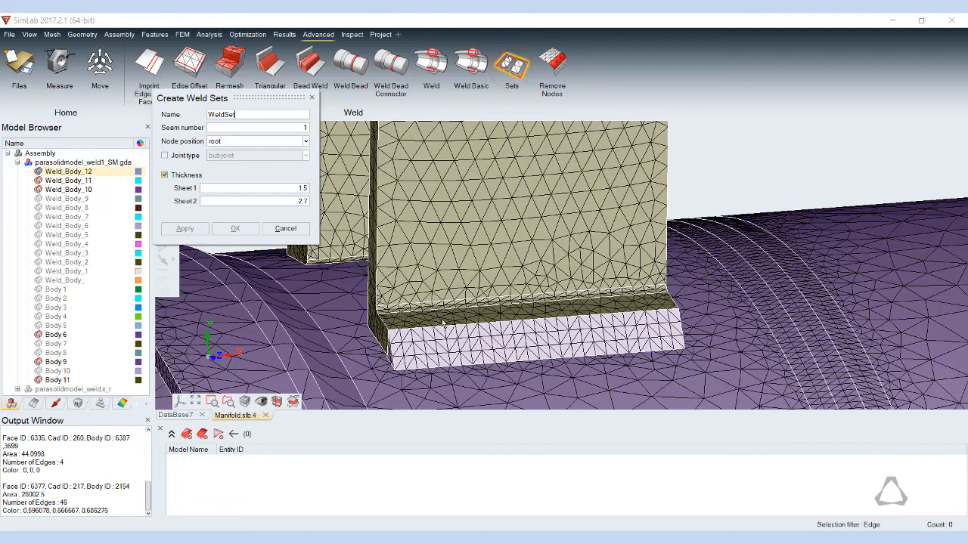
click(451, 367)
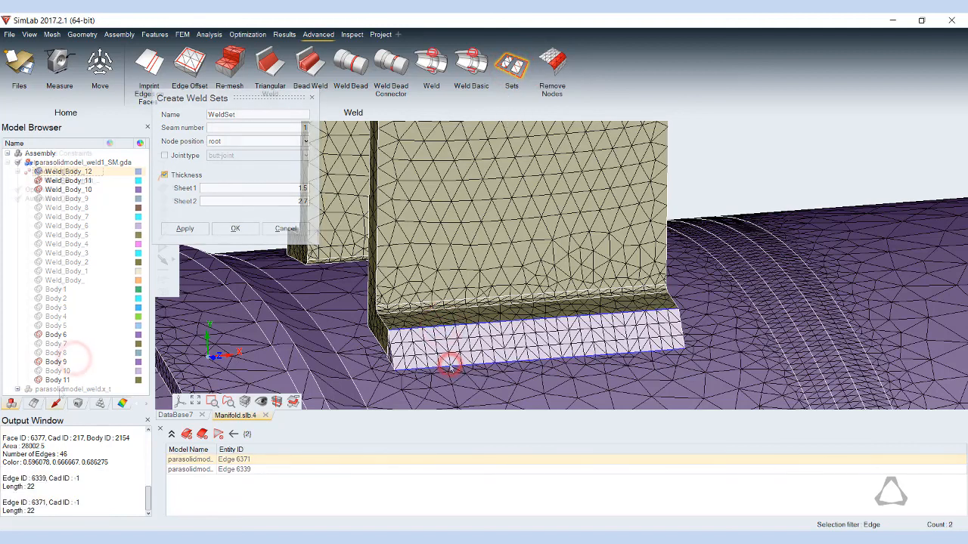
click(236, 228)
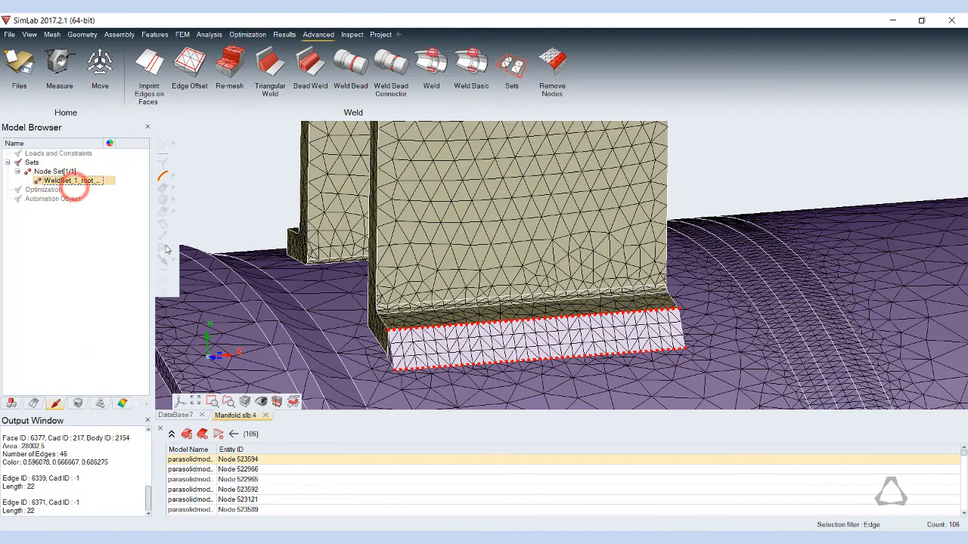